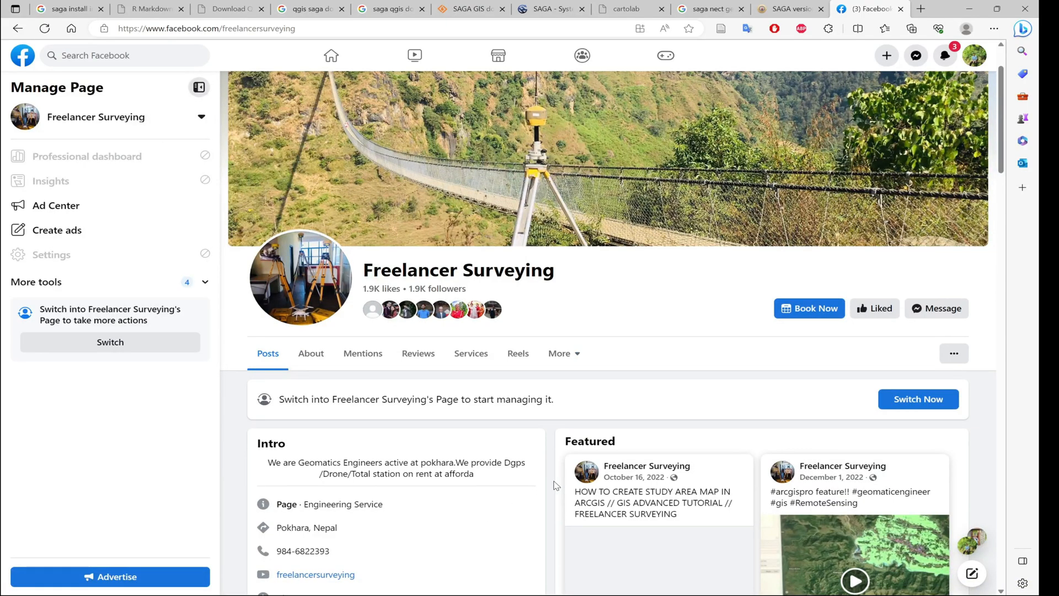
{"action": "mouse_move", "coordinate": [1012, 3]}
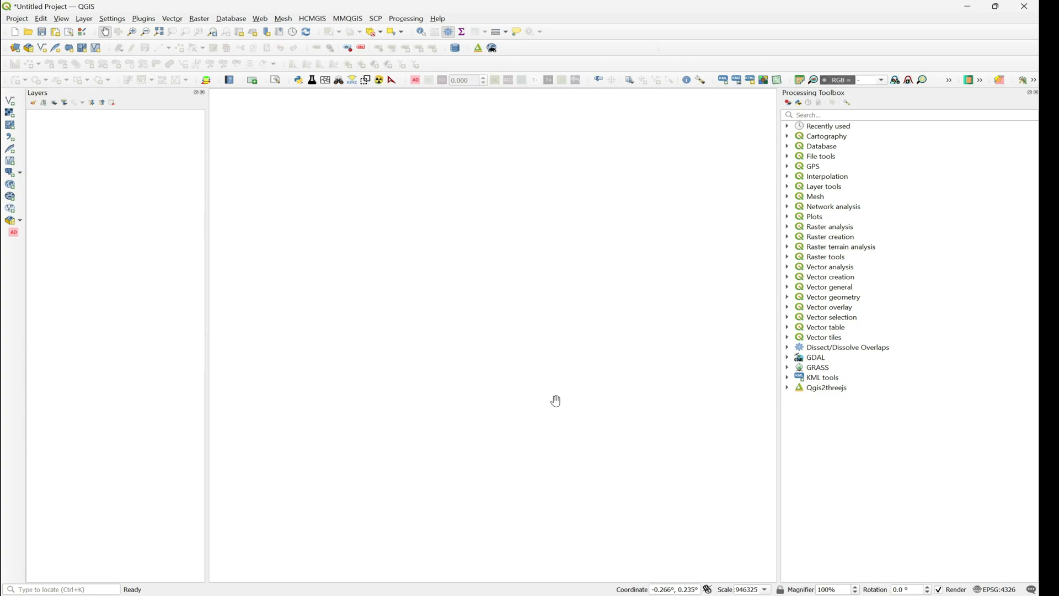
{"action": "left_click", "coordinate": [826, 387]}
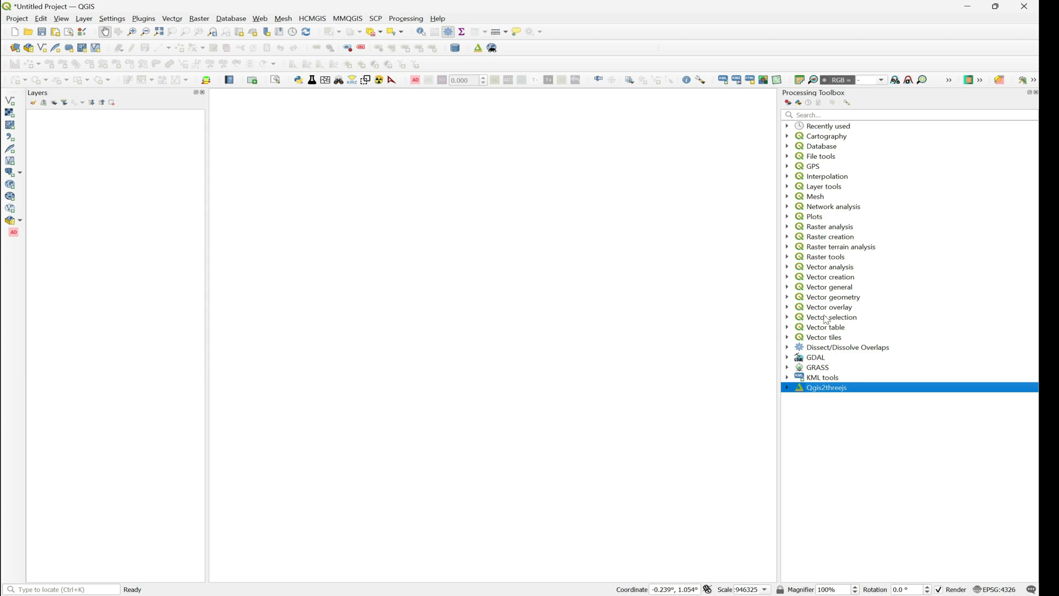
{"action": "left_click", "coordinate": [143, 19]}
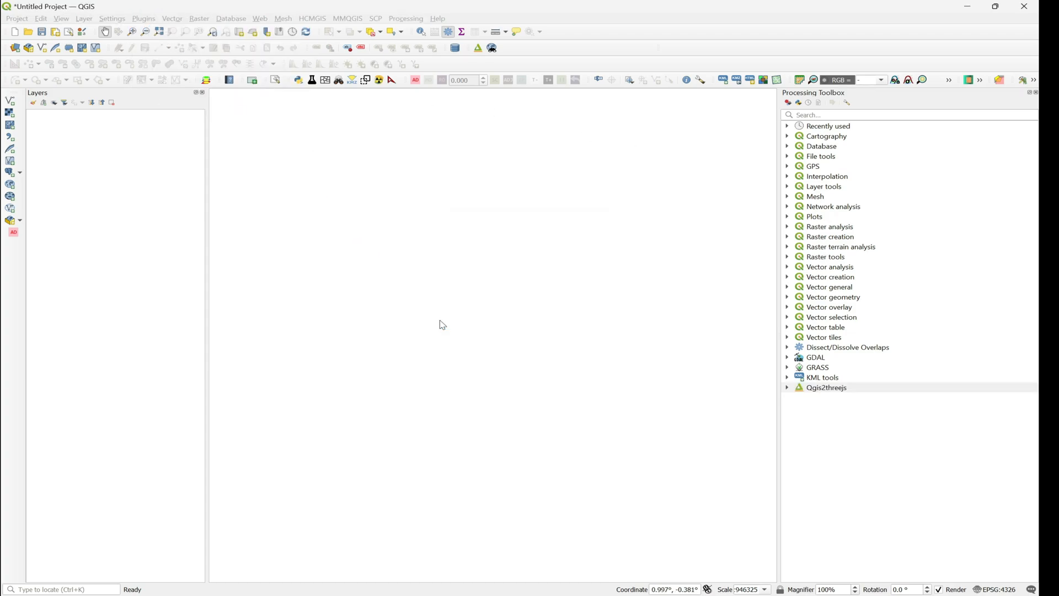
{"action": "left_click", "coordinate": [143, 19]}
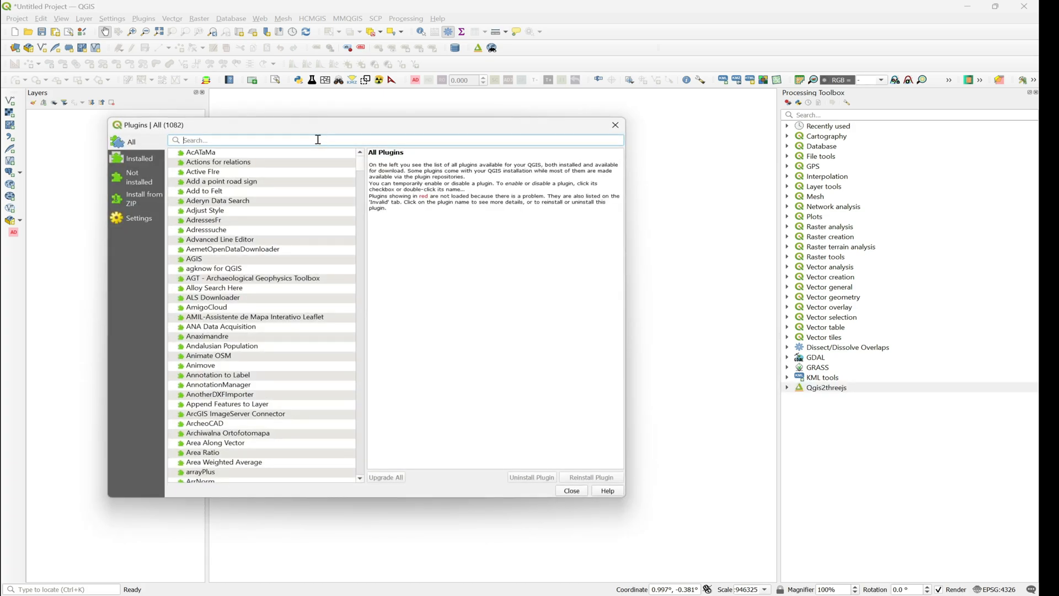
{"action": "type", "text": "ne"}
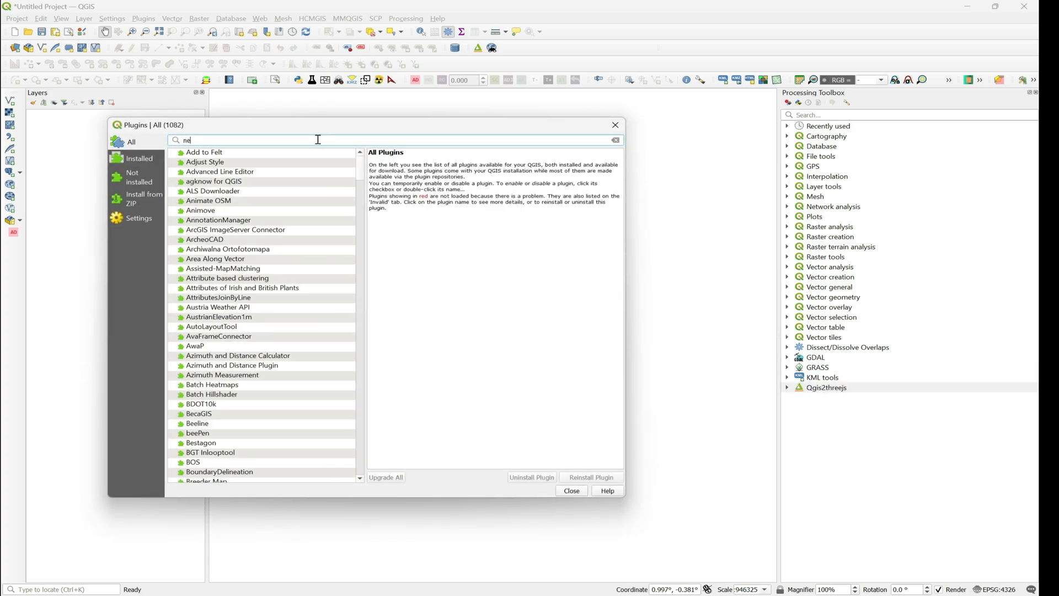
{"action": "type", "text": "xt"}
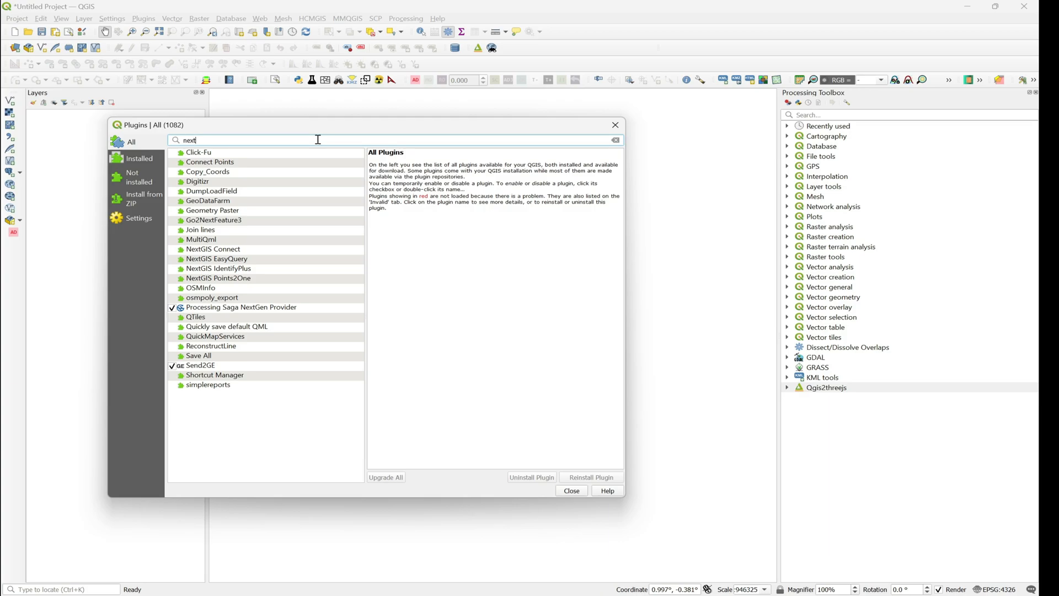
{"action": "left_click", "coordinate": [242, 307]}
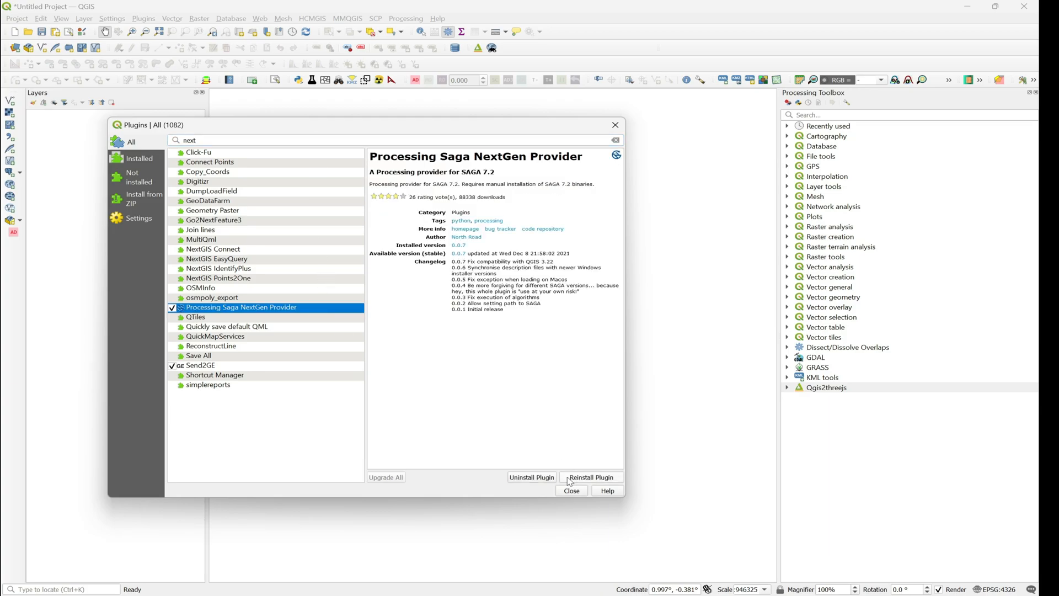
{"action": "mouse_move", "coordinate": [300, 382]}
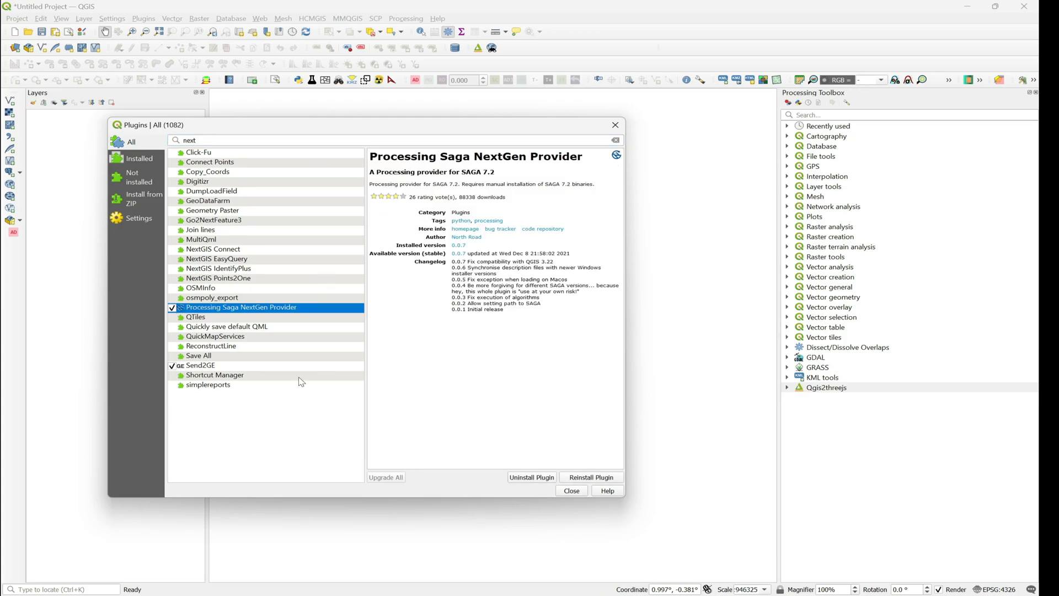
{"action": "left_click", "coordinate": [570, 490]}
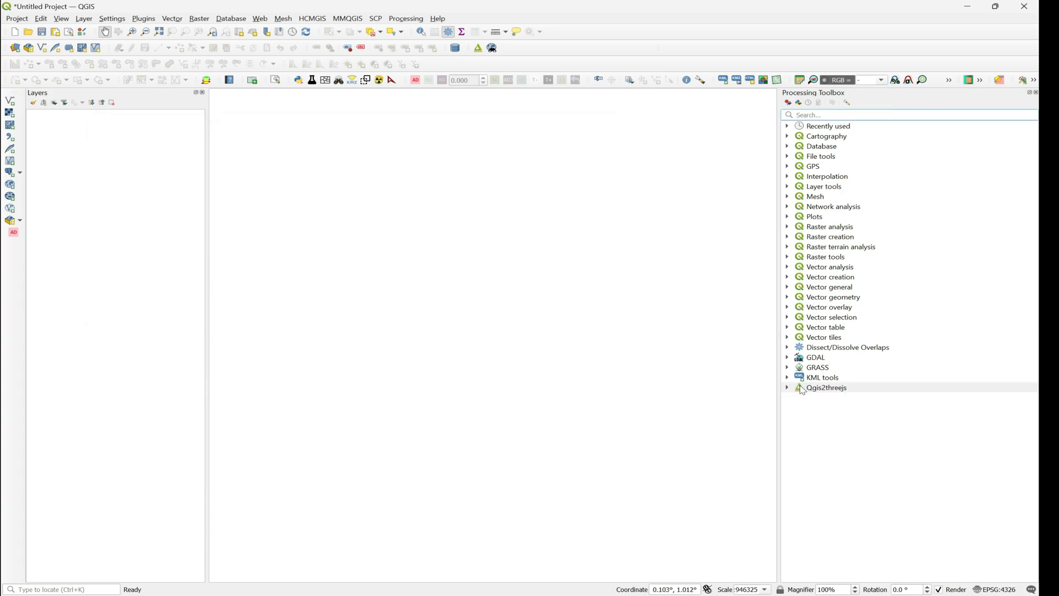
{"action": "left_click", "coordinate": [828, 388]}
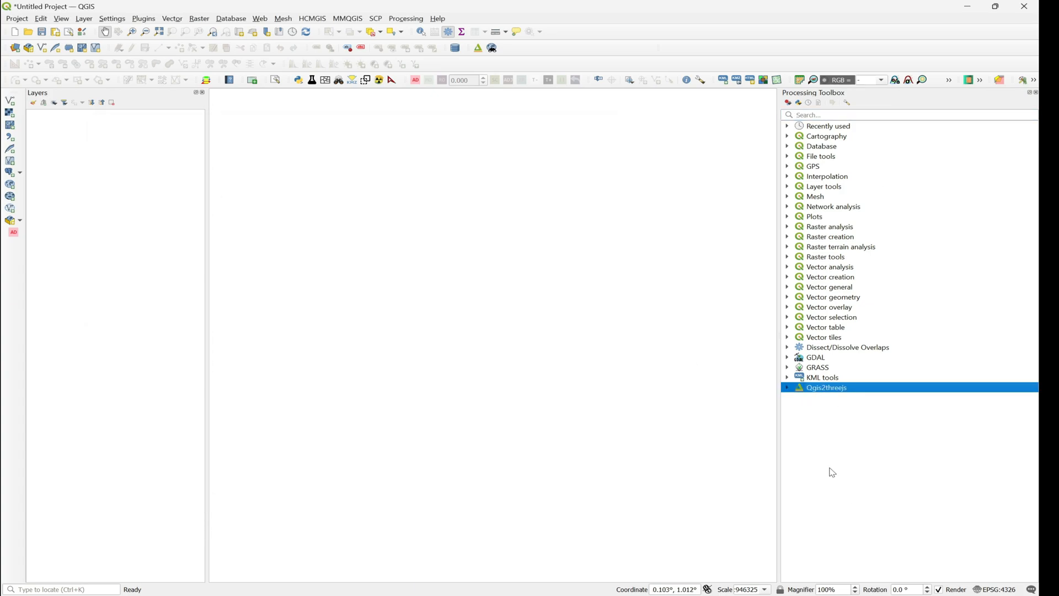
{"action": "mouse_move", "coordinate": [815, 142]}
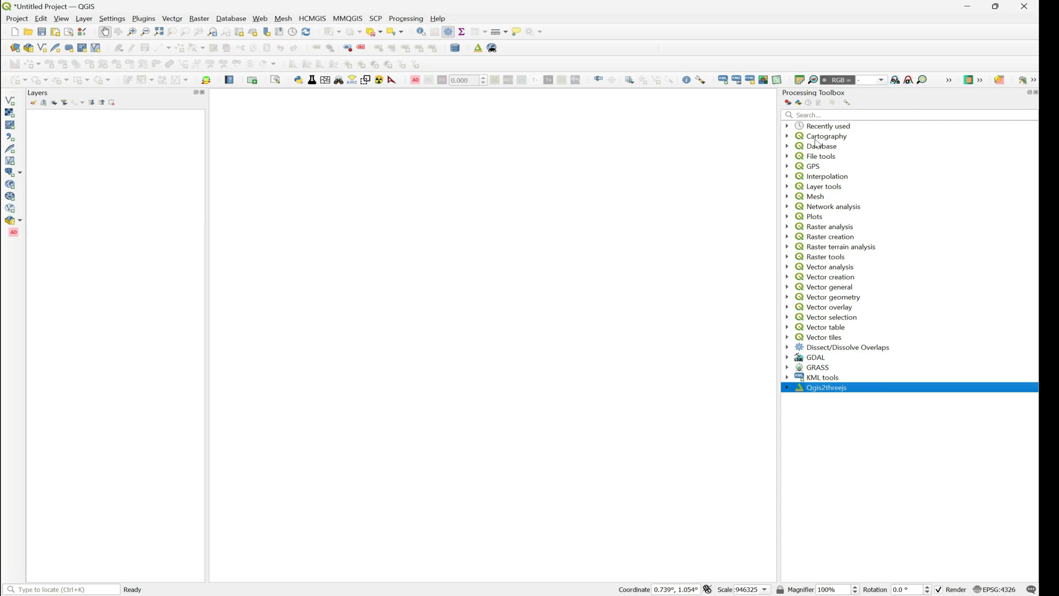
{"action": "mouse_move", "coordinate": [853, 98]}
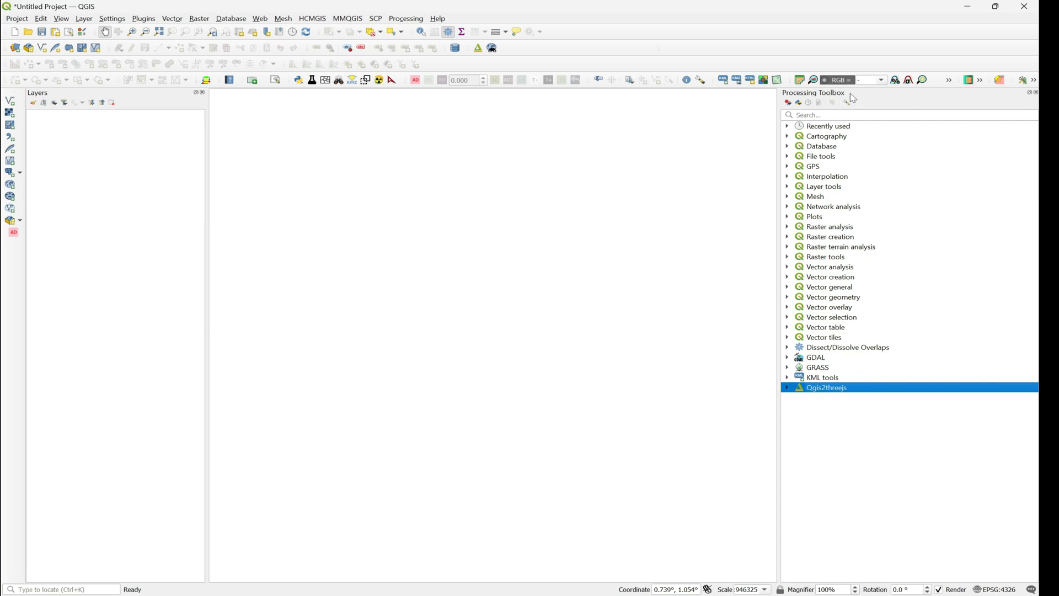
{"action": "mouse_move", "coordinate": [851, 102]}
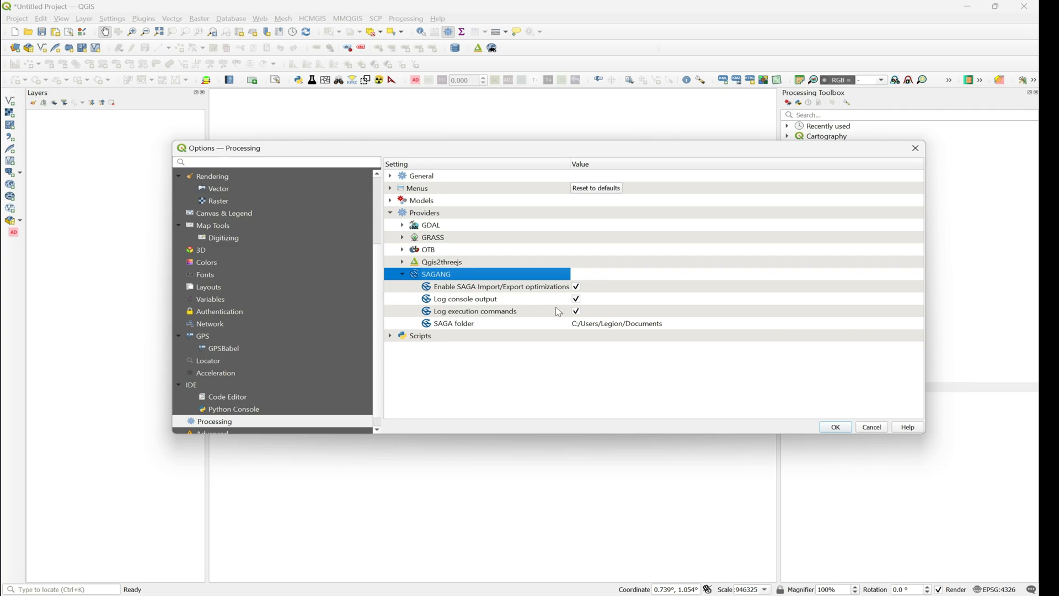
Set the SAGANG provider's SAGA folder to Downloads/Compressed/saga-9.1.1_x64/saga-9.1.1_x64 and apply the options
{"action": "left_click", "coordinate": [452, 323]}
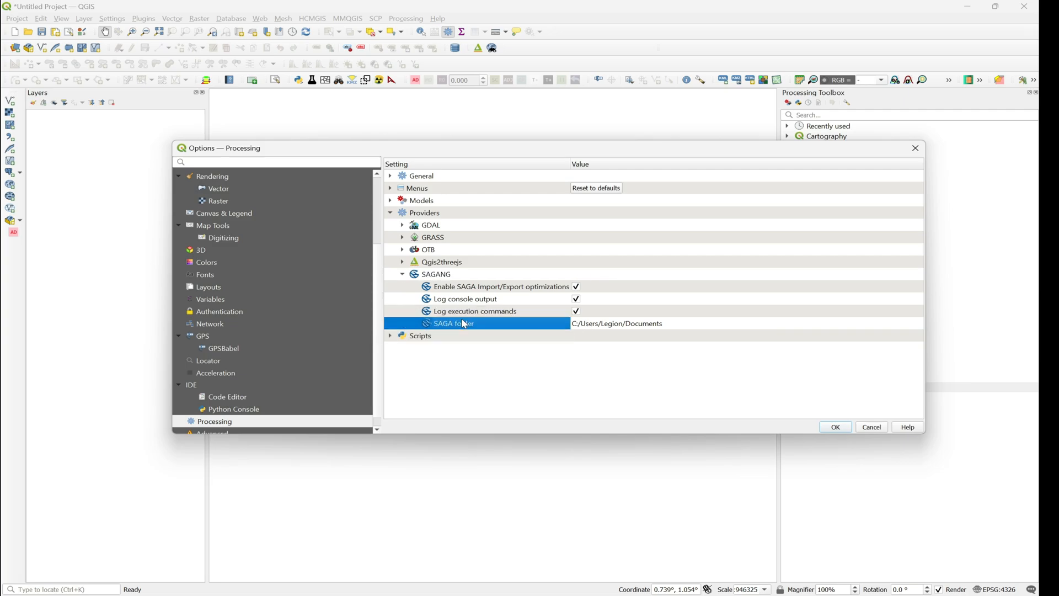
{"action": "double_click", "coordinate": [614, 323]}
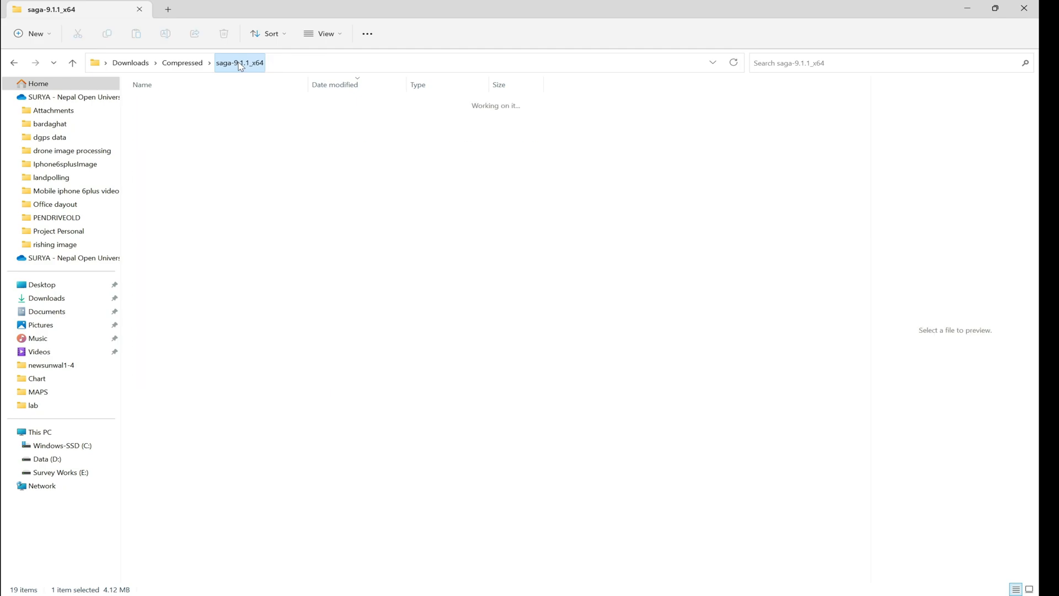
{"action": "double_click", "coordinate": [240, 62]}
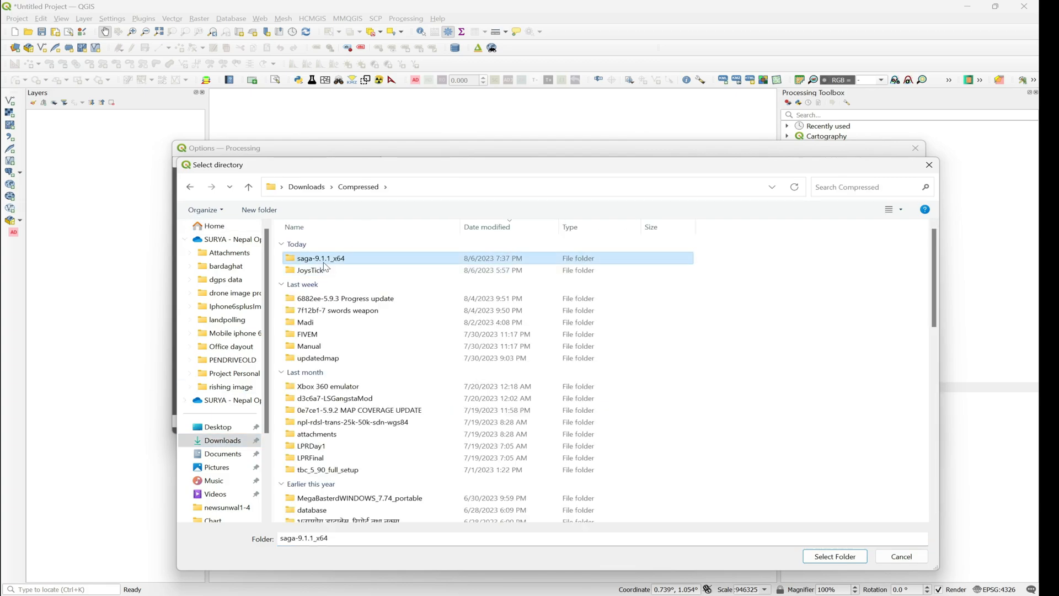
{"action": "double_click", "coordinate": [321, 259]}
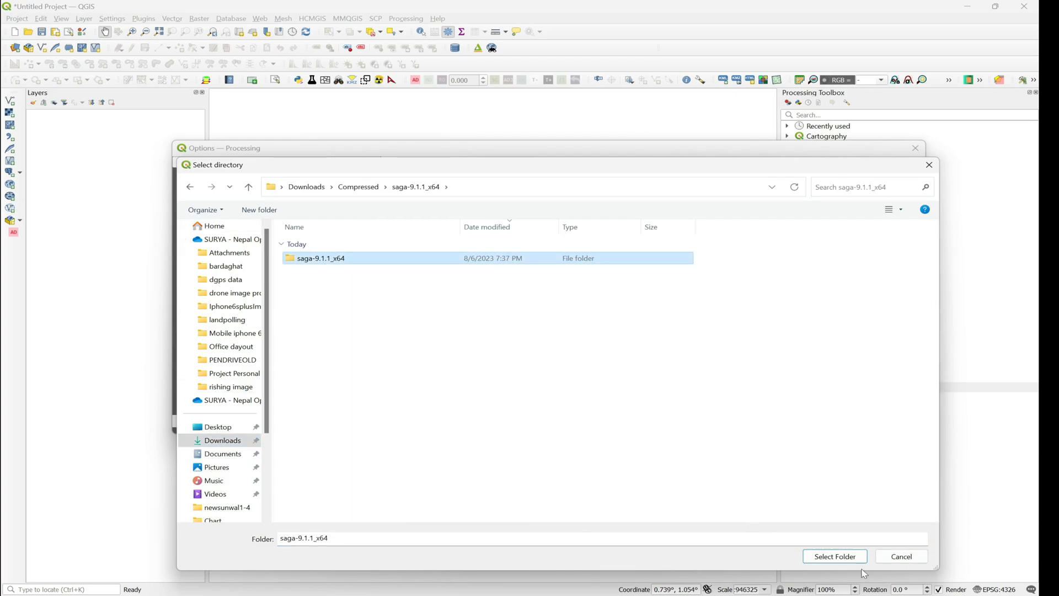
{"action": "left_click", "coordinate": [835, 556]}
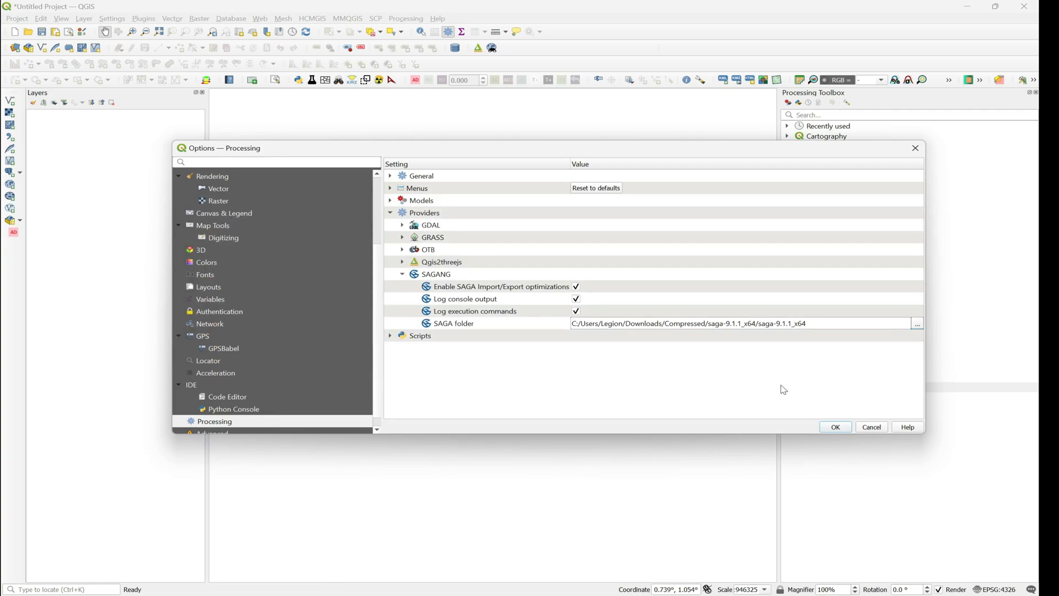
{"action": "mouse_move", "coordinate": [900, 428]}
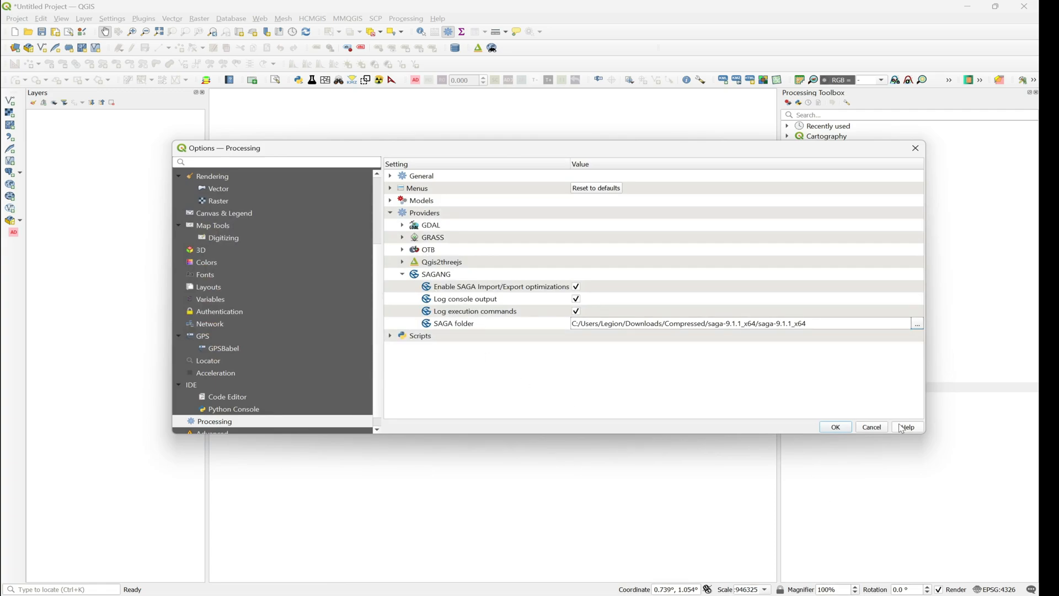
{"action": "left_click", "coordinate": [835, 426]}
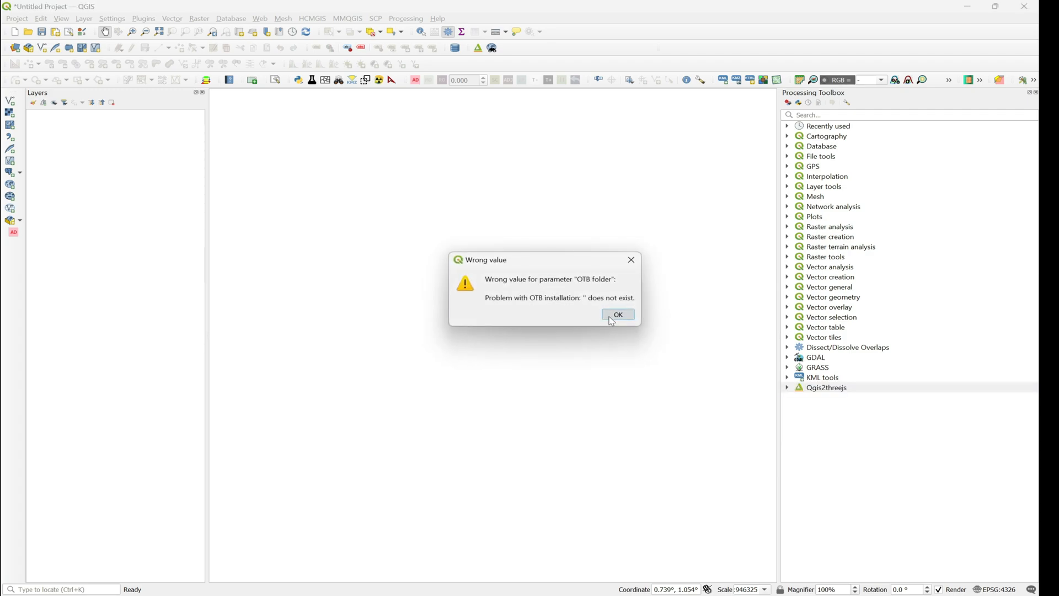
Dismiss the missing OTB folder warning and close QGIS so it can be relaunched
{"action": "left_click", "coordinate": [617, 315]}
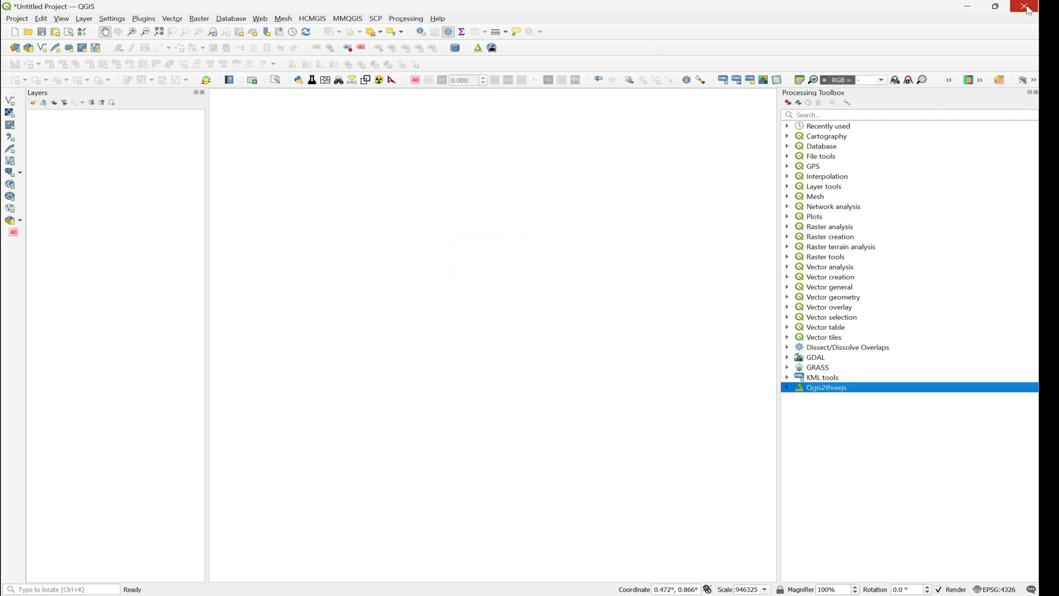
{"action": "left_click", "coordinate": [1025, 6]}
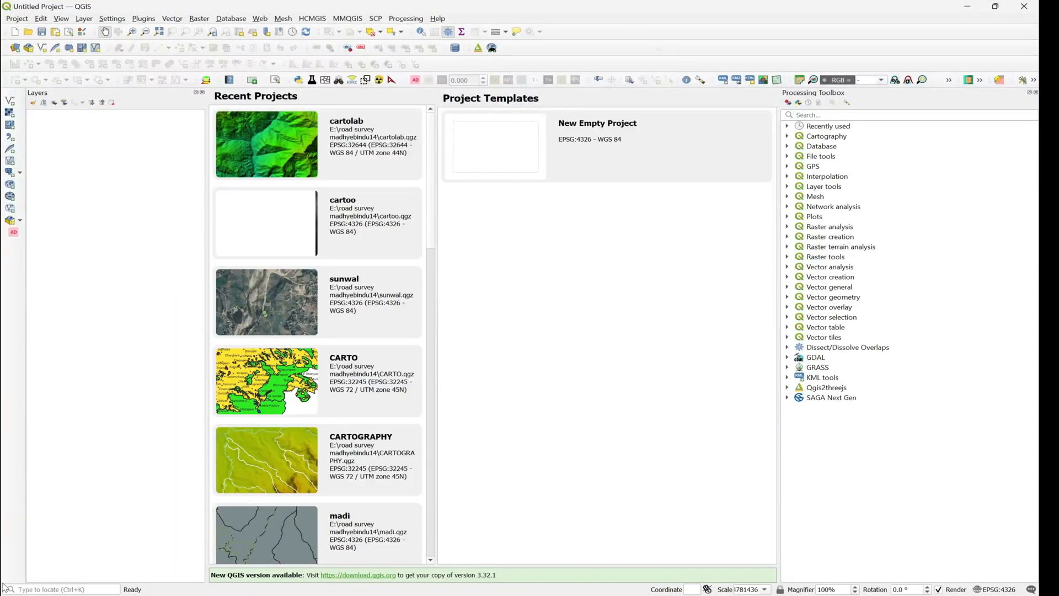
{"action": "mouse_move", "coordinate": [825, 410]}
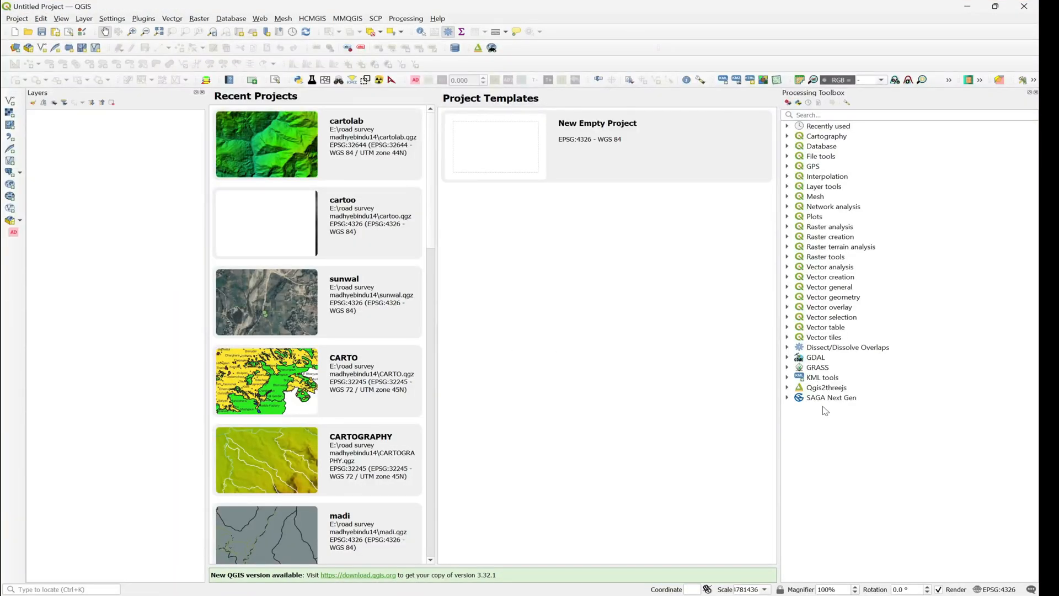
Expand the SAGA Next Gen provider in the Processing Toolbox to list its tool groups
{"action": "left_click", "coordinate": [832, 397]}
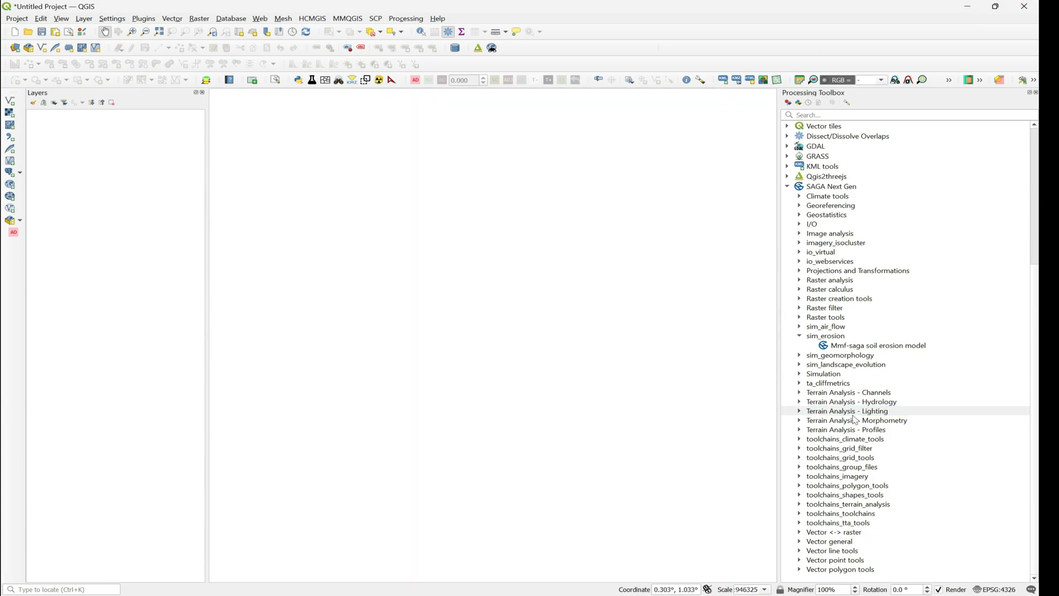
Check the installed plugins for the Processing Saga NextGen Provider entry in the Plugin Manager
{"action": "left_click", "coordinate": [788, 186]}
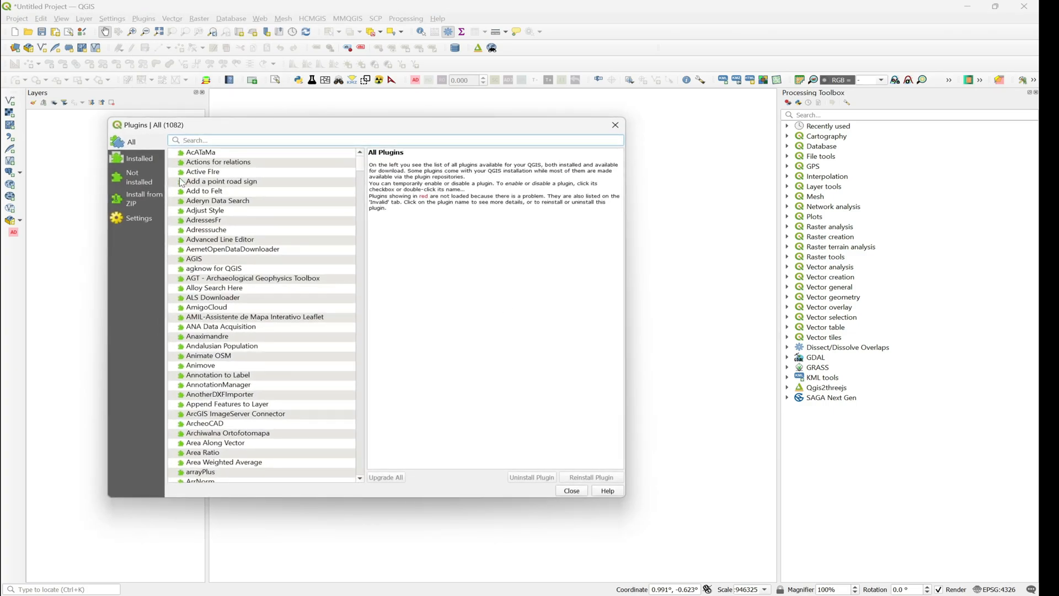
{"action": "left_click", "coordinate": [140, 158]}
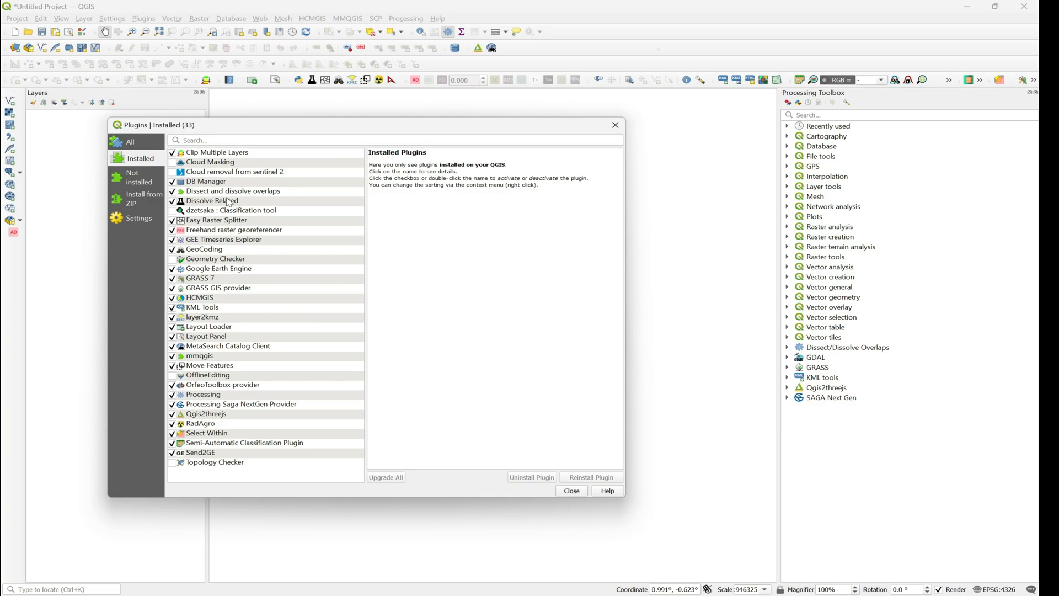
{"action": "left_click", "coordinate": [241, 404]}
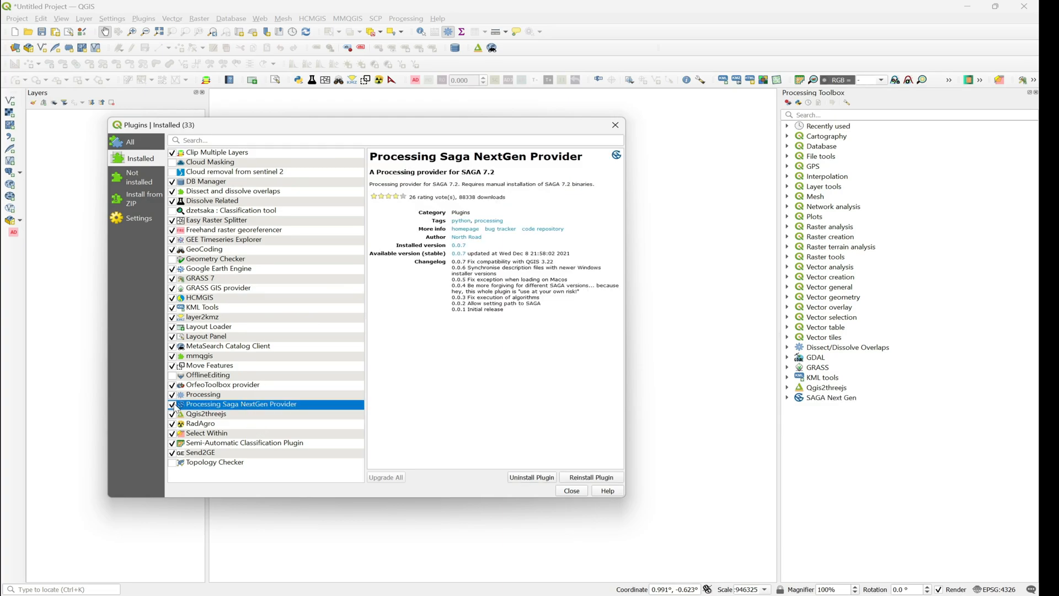
{"action": "left_click", "coordinate": [571, 490]}
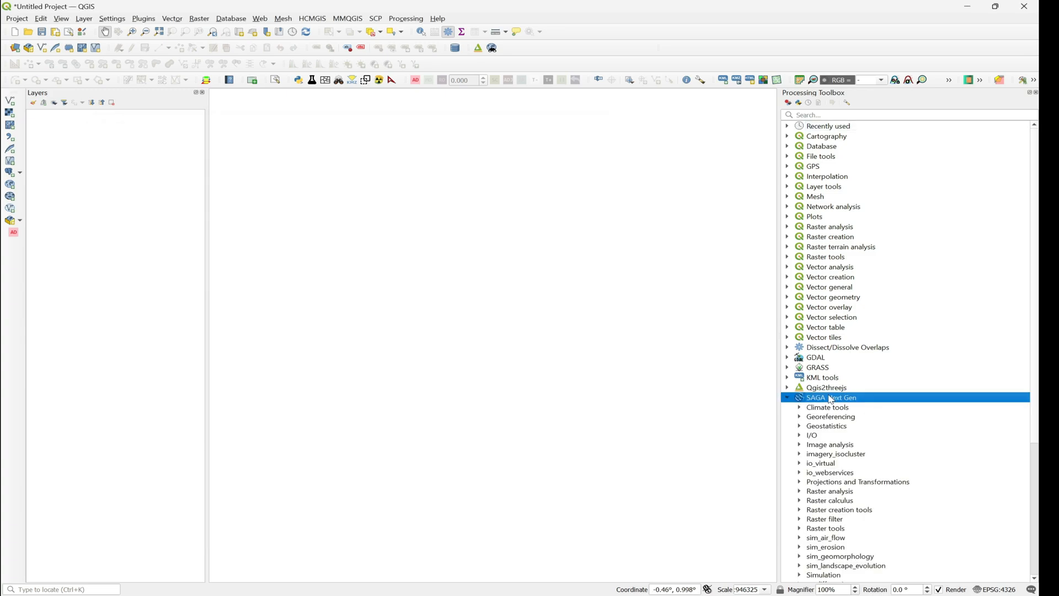